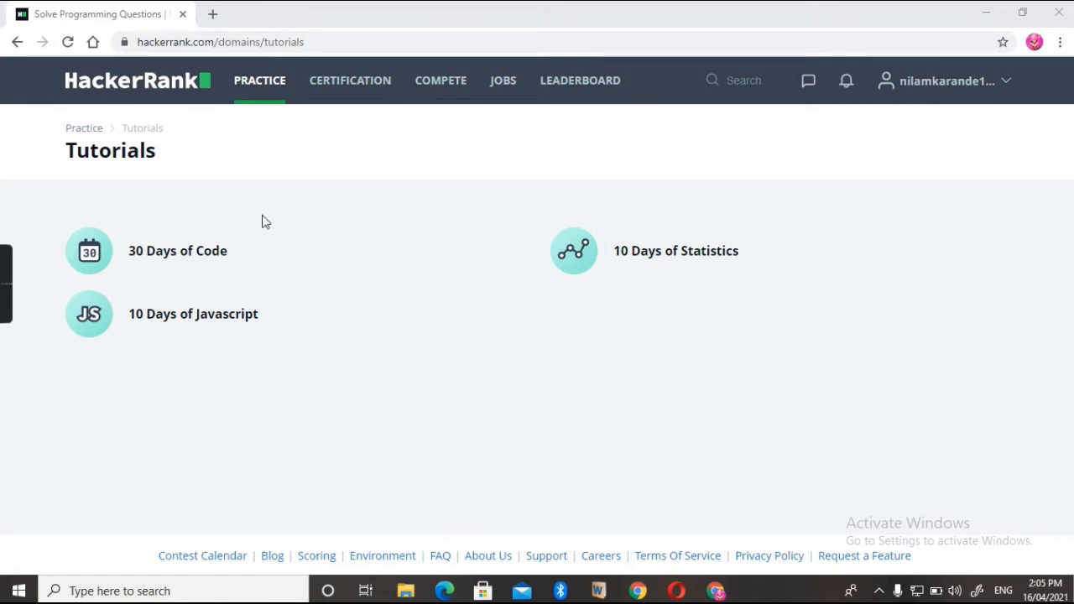
pyautogui.moveTo(238, 242)
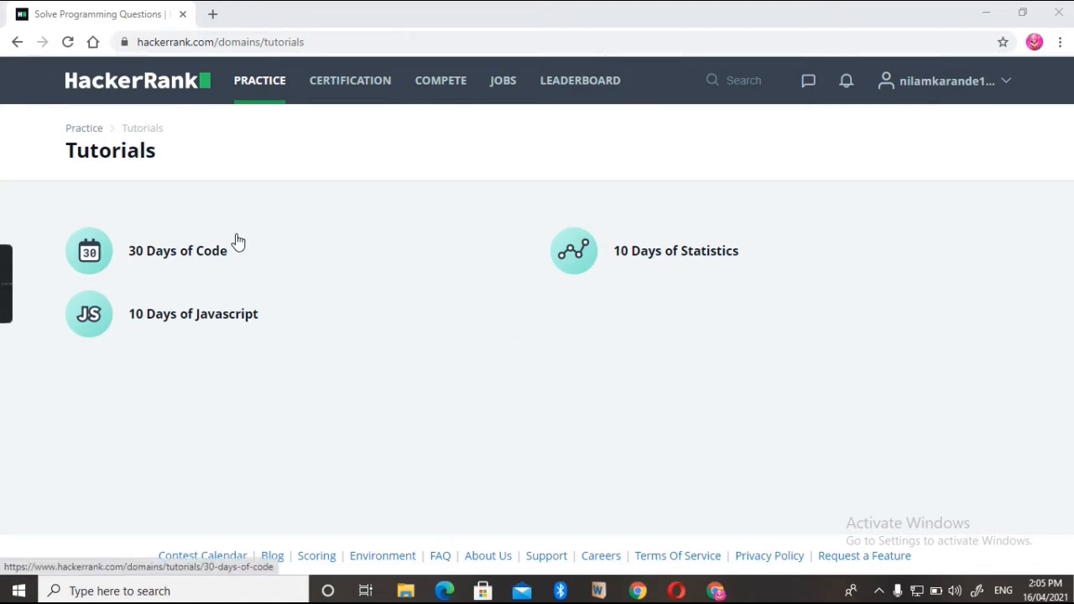
pyautogui.moveTo(191, 255)
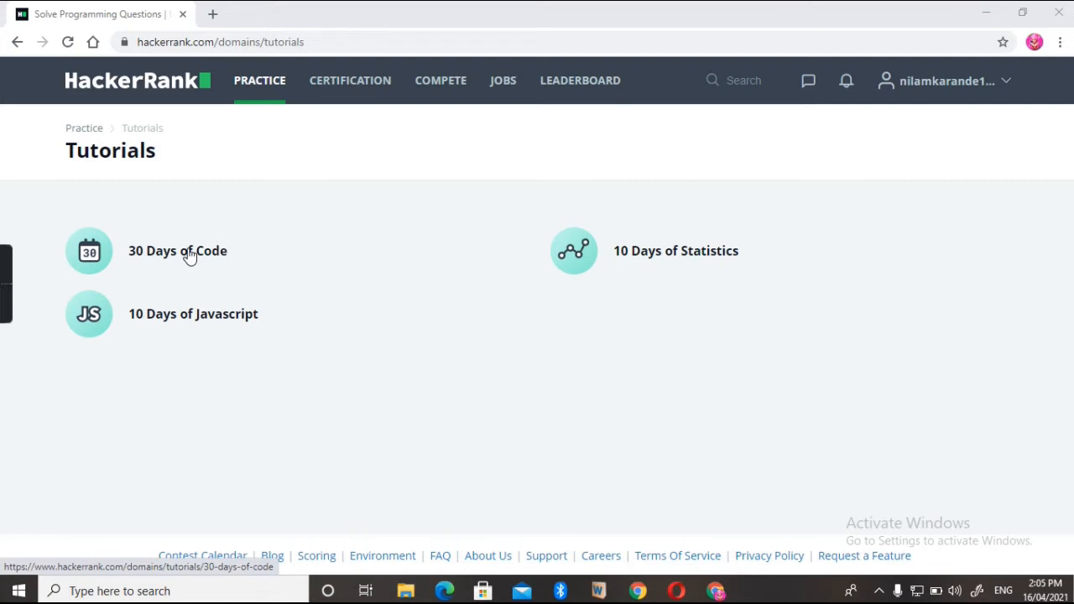
pyautogui.moveTo(185, 269)
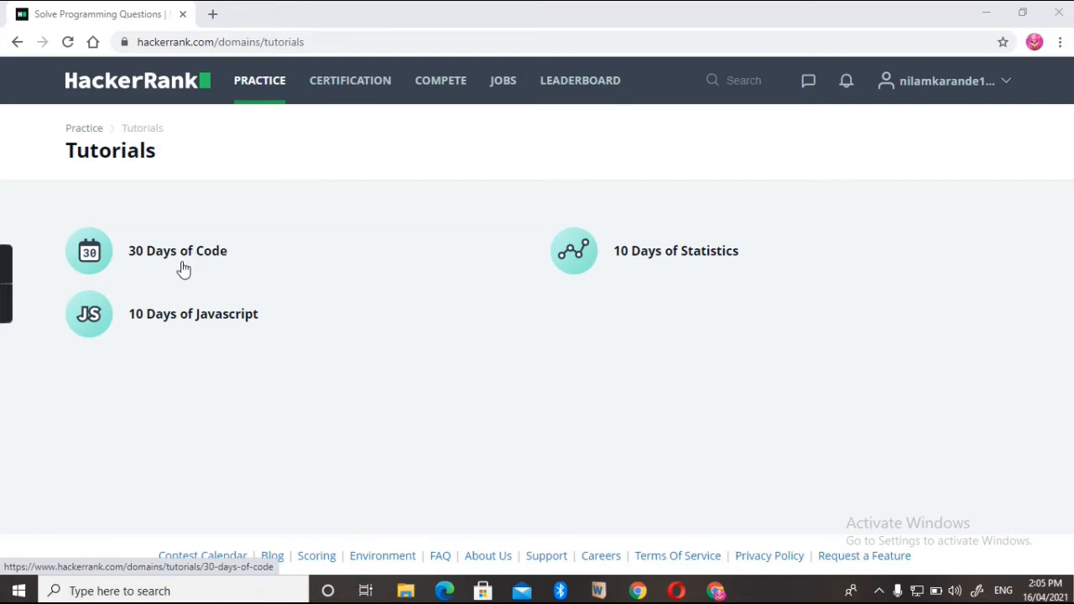
# Step: Open the 30 Days of Code tutorial from the Tutorials page
pyautogui.click(178, 250)
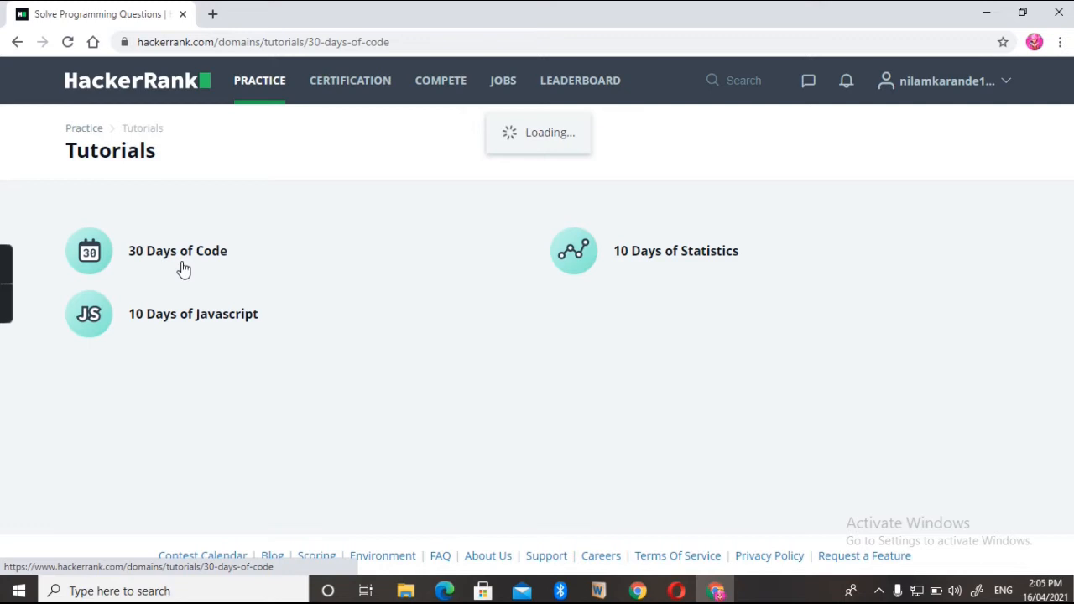
pyautogui.click(178, 250)
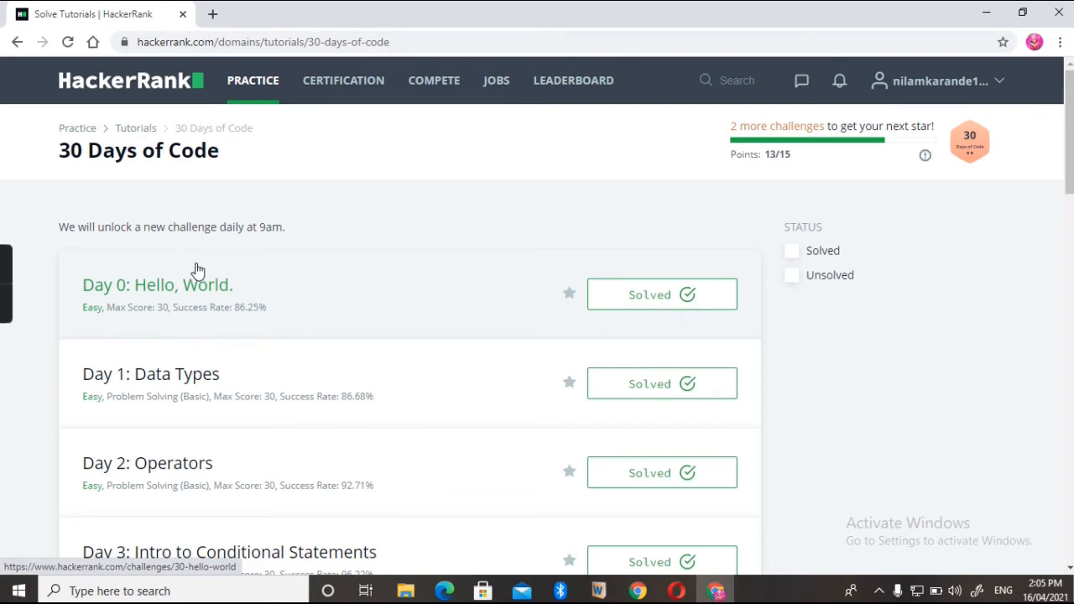
pyautogui.moveTo(403, 302)
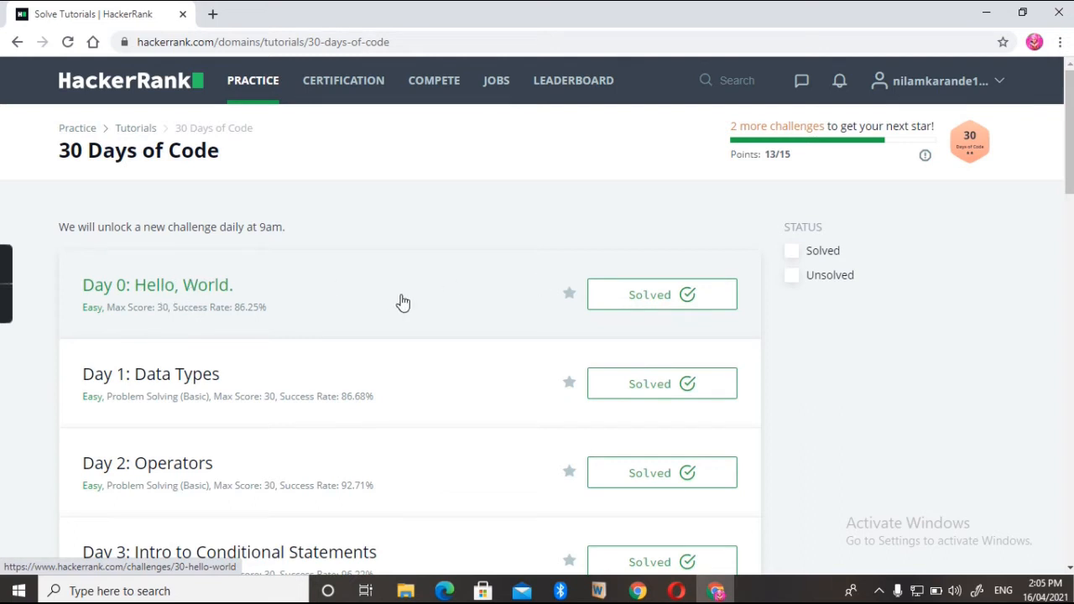
# Step: Open the Day 0: Hello, World. challenge and view its Sample Input and Output
pyautogui.click(661, 295)
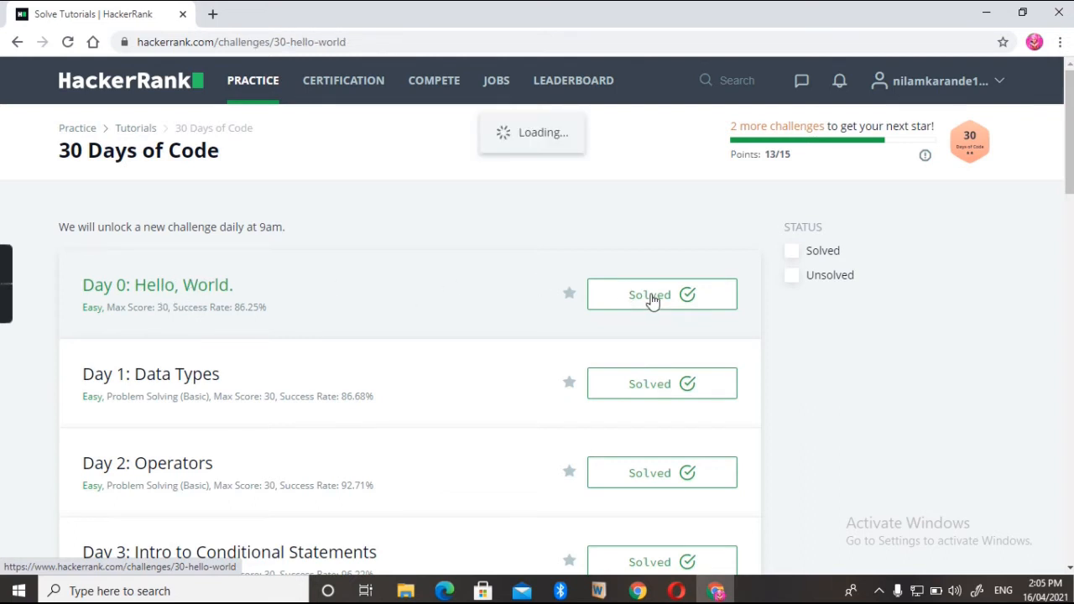
pyautogui.click(661, 295)
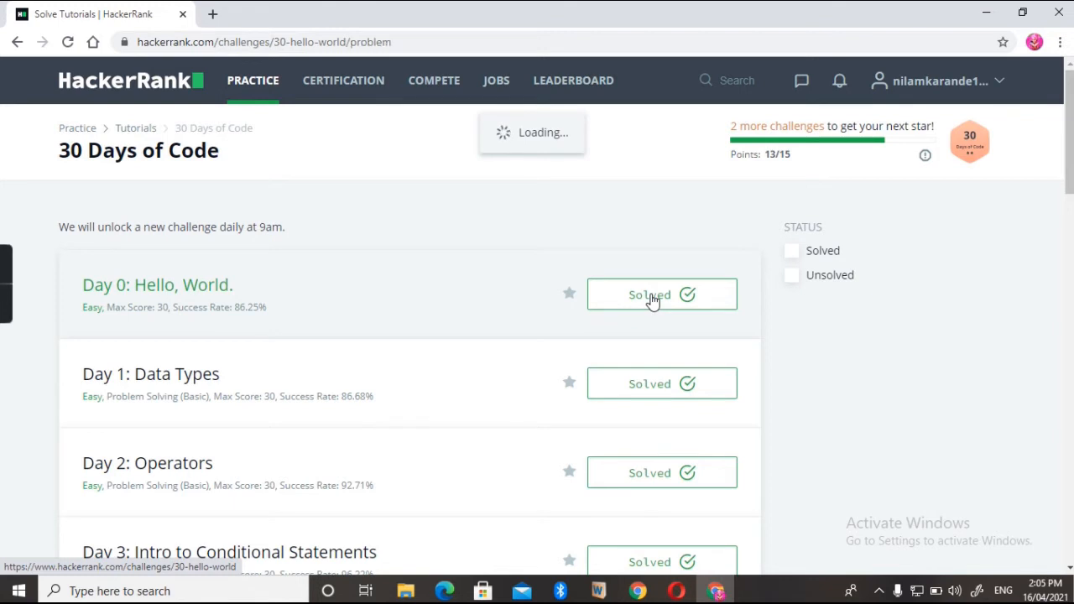
pyautogui.click(157, 285)
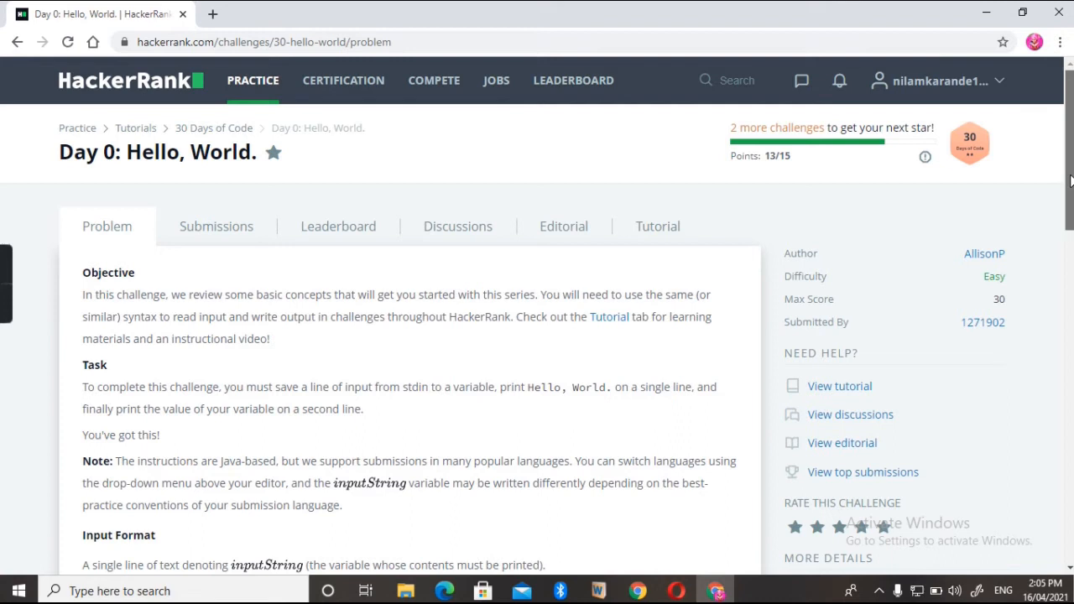
pyautogui.scroll(-3)
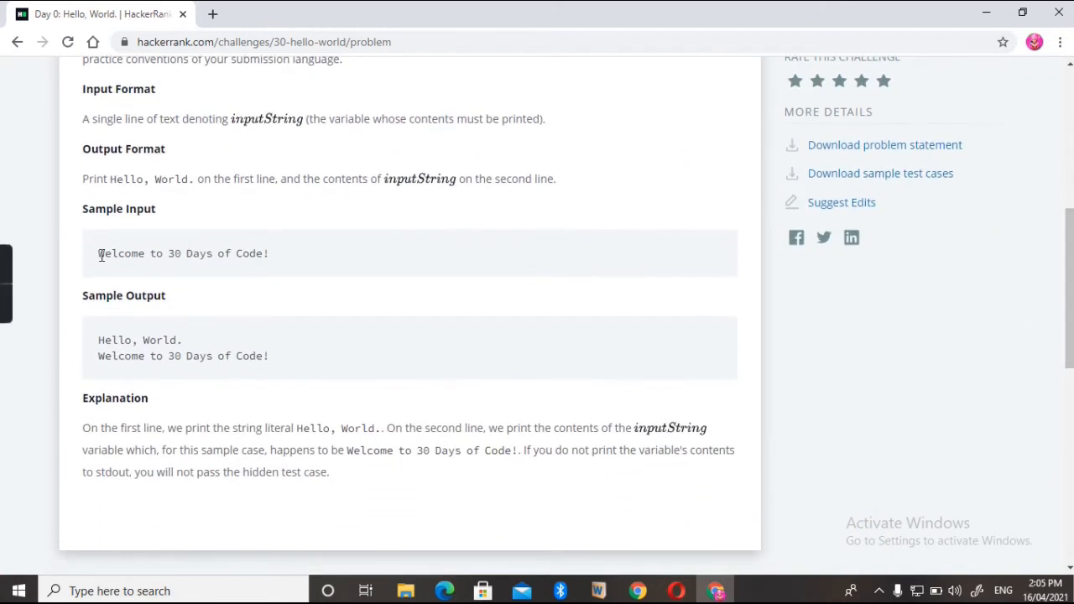
pyautogui.moveTo(97, 253); pyautogui.dragTo(268, 253)
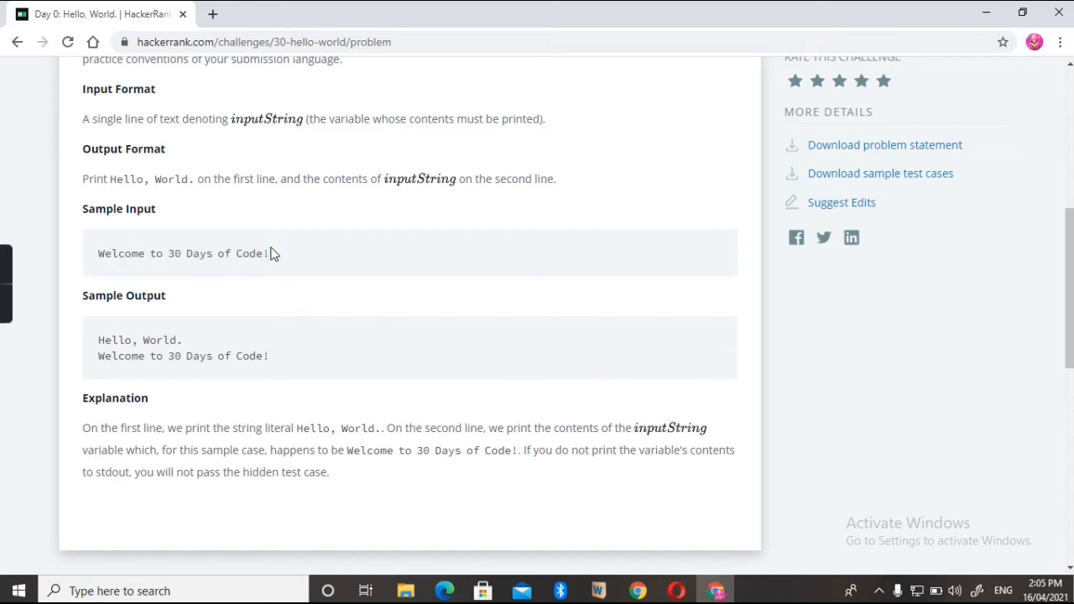
pyautogui.moveTo(98, 347)
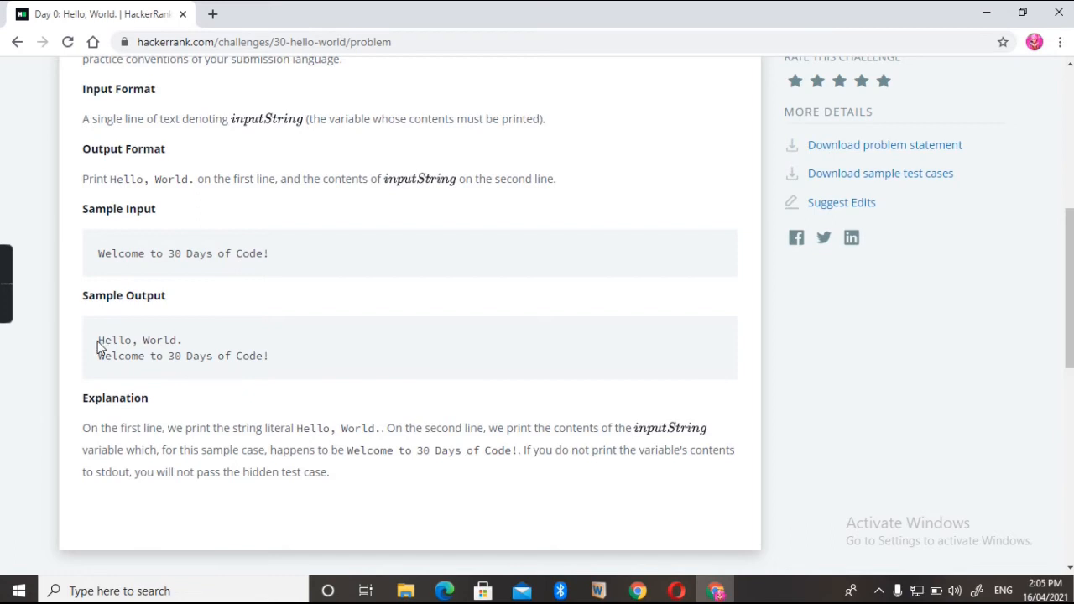
pyautogui.moveTo(1000, 335)
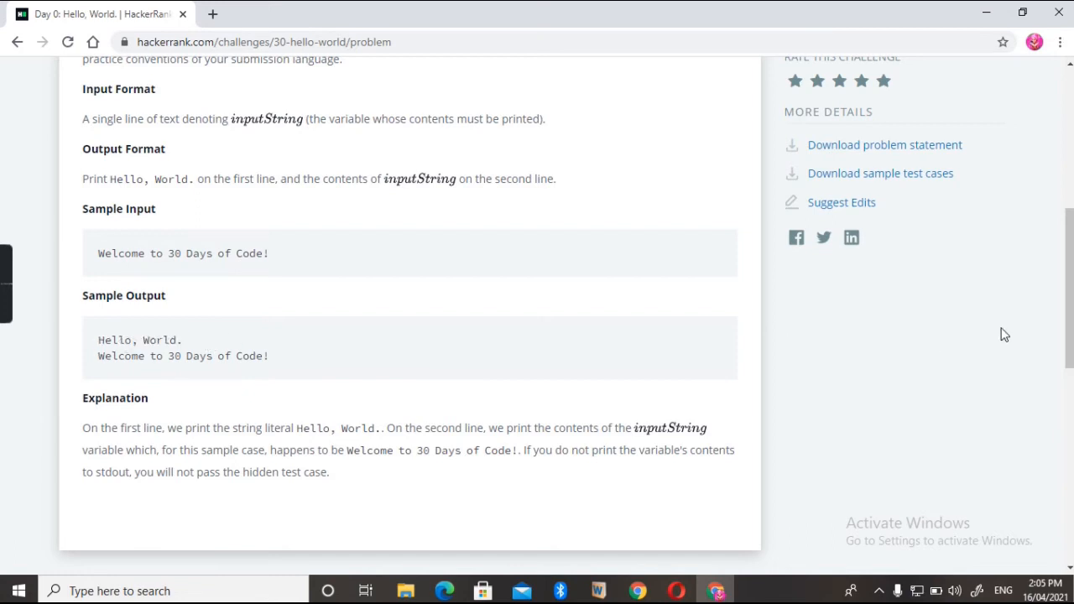
# Step: Add the line cout<<input_string; below the TODO comment in the C++ editor
pyautogui.scroll(-3)
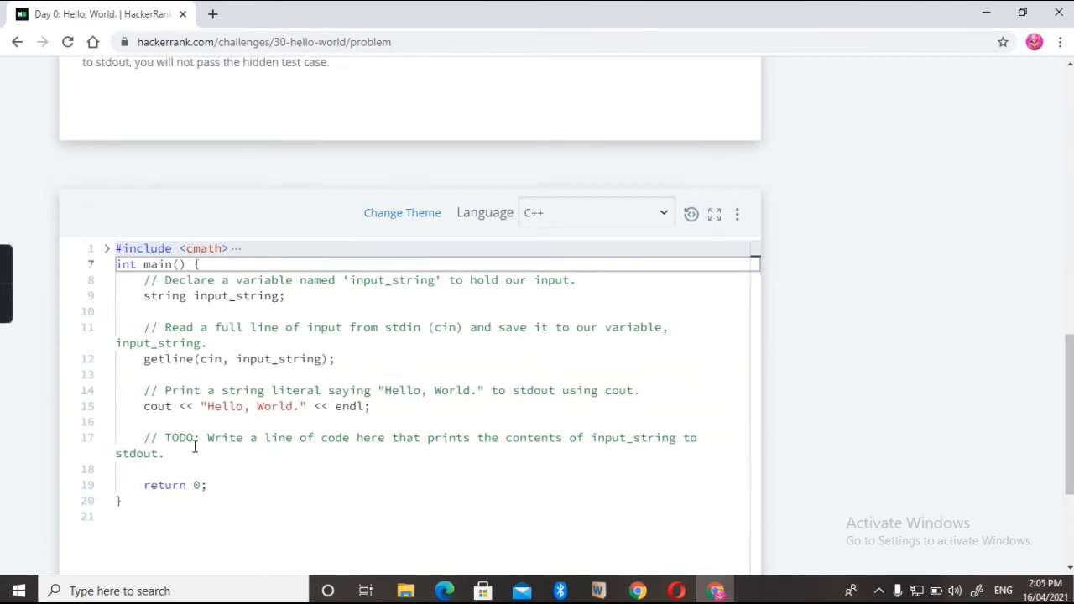
pyautogui.doubleClick(180, 437)
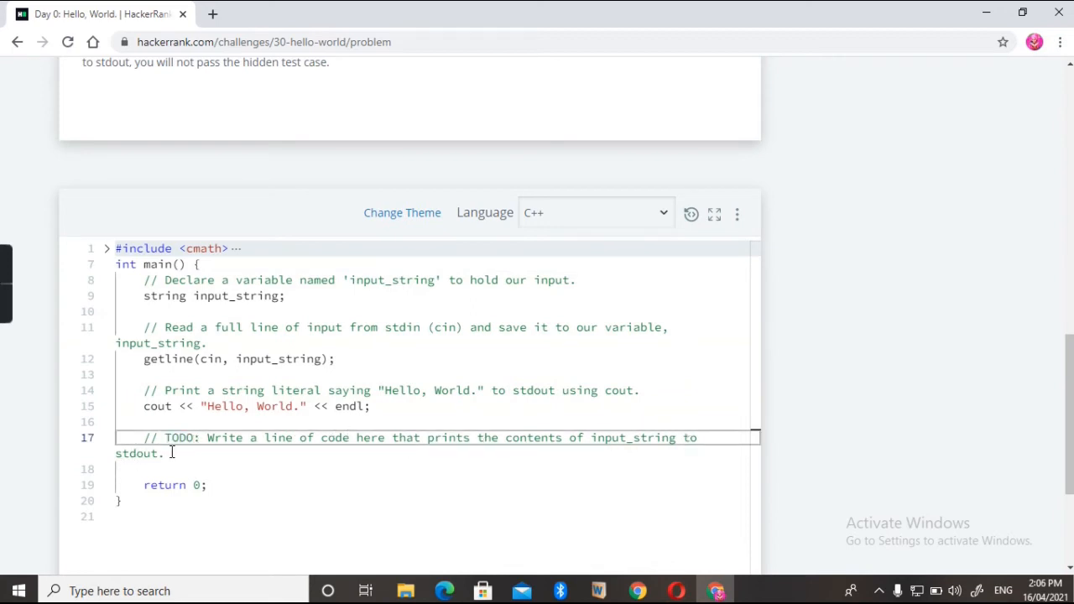
pyautogui.moveTo(260, 316)
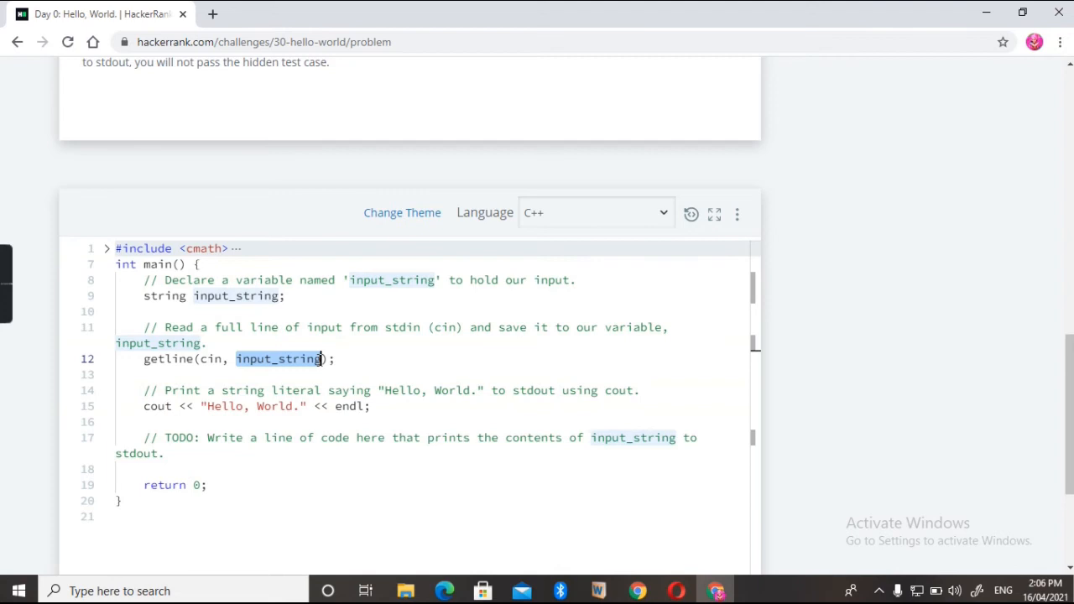
pyautogui.click(319, 359)
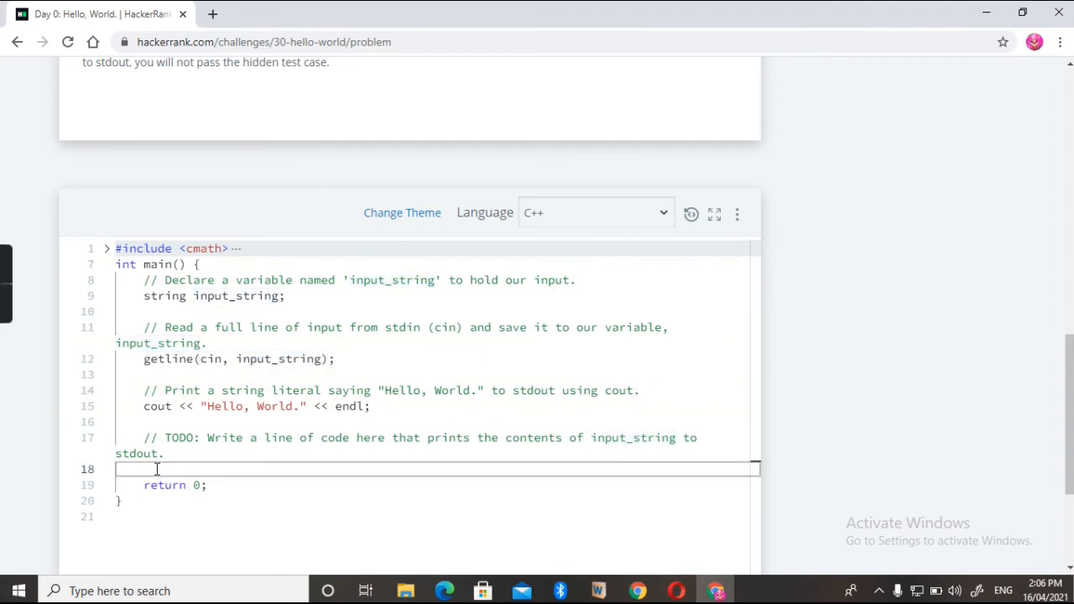
pyautogui.write('c')
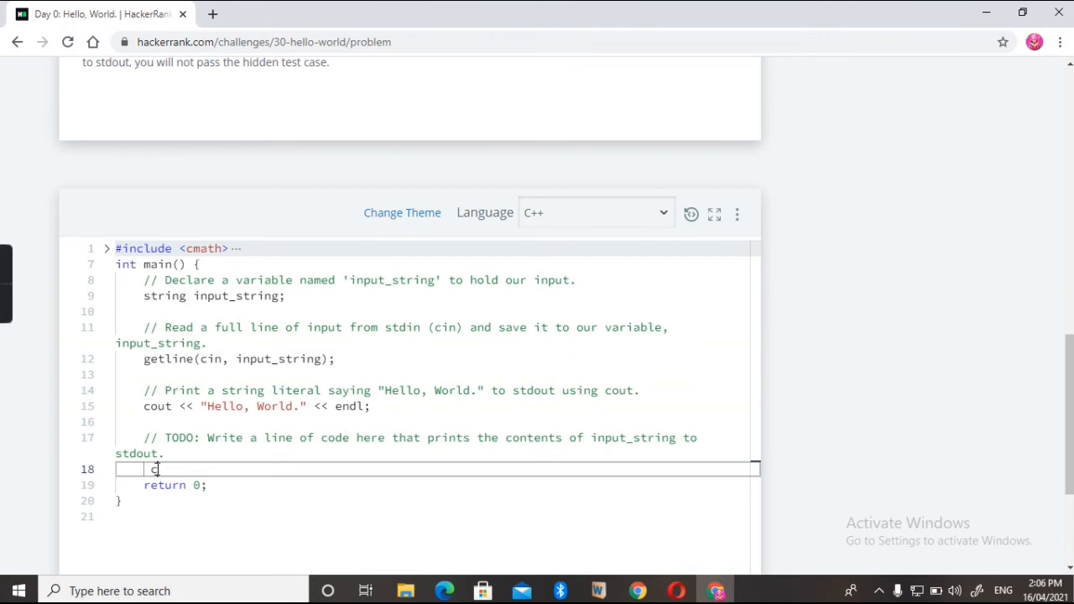
pyautogui.write('out<<')
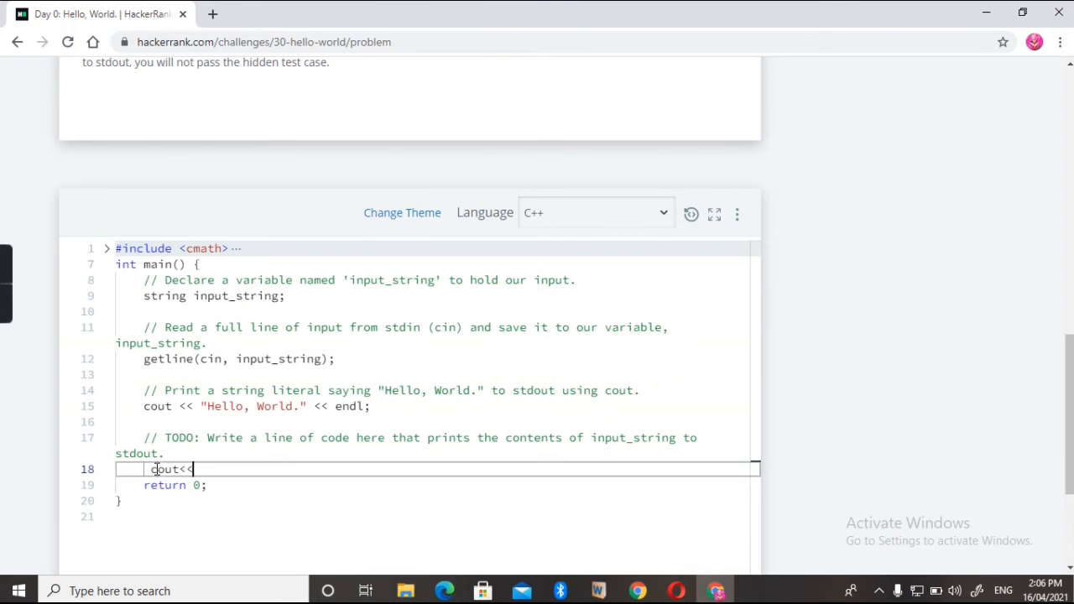
pyautogui.write('in')
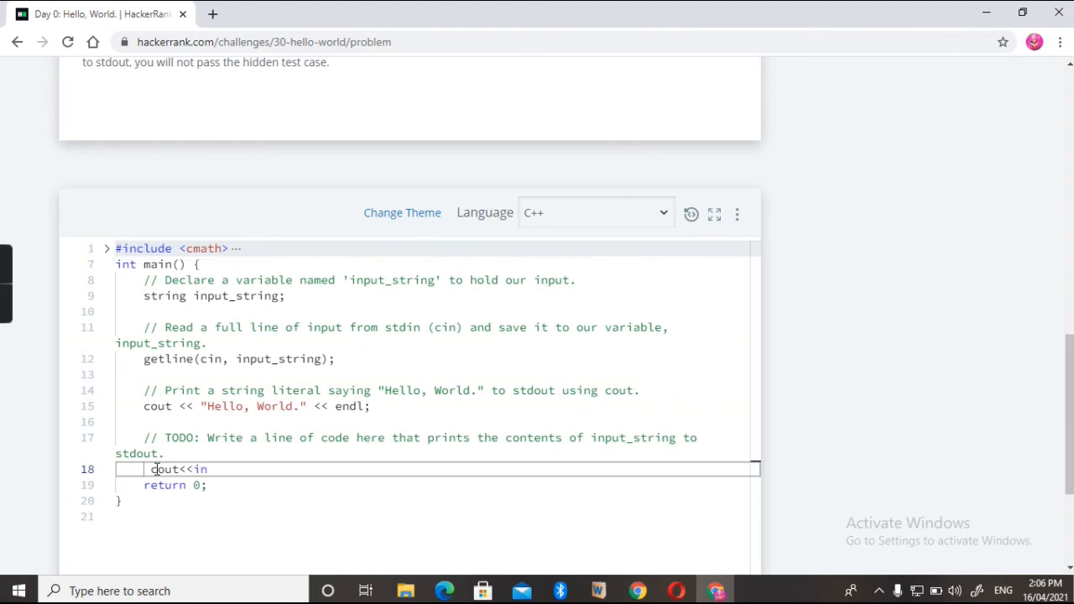
pyautogui.write('put')
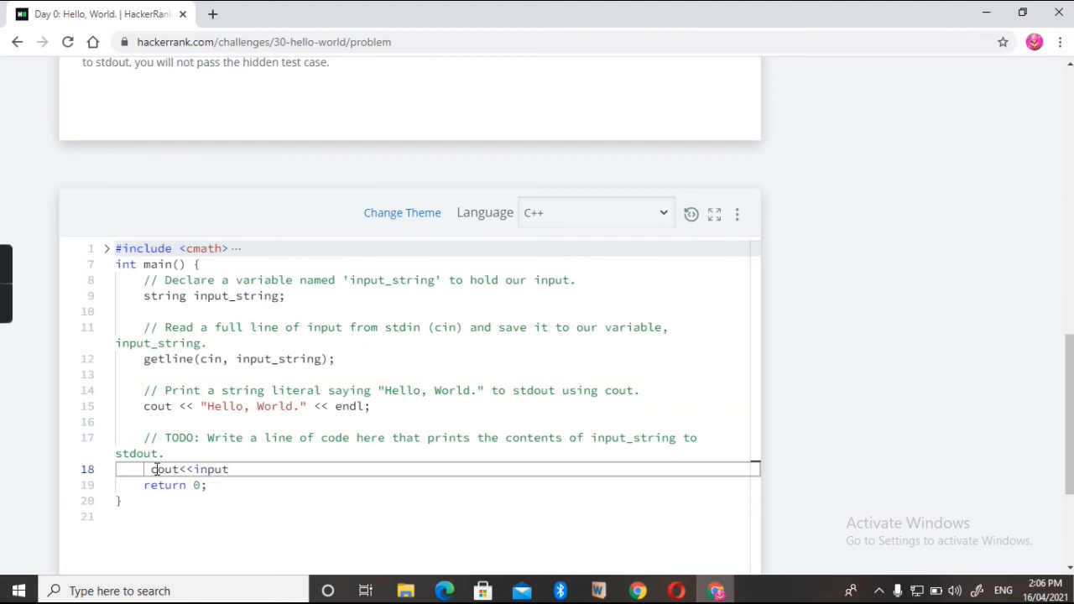
pyautogui.write('_strin')
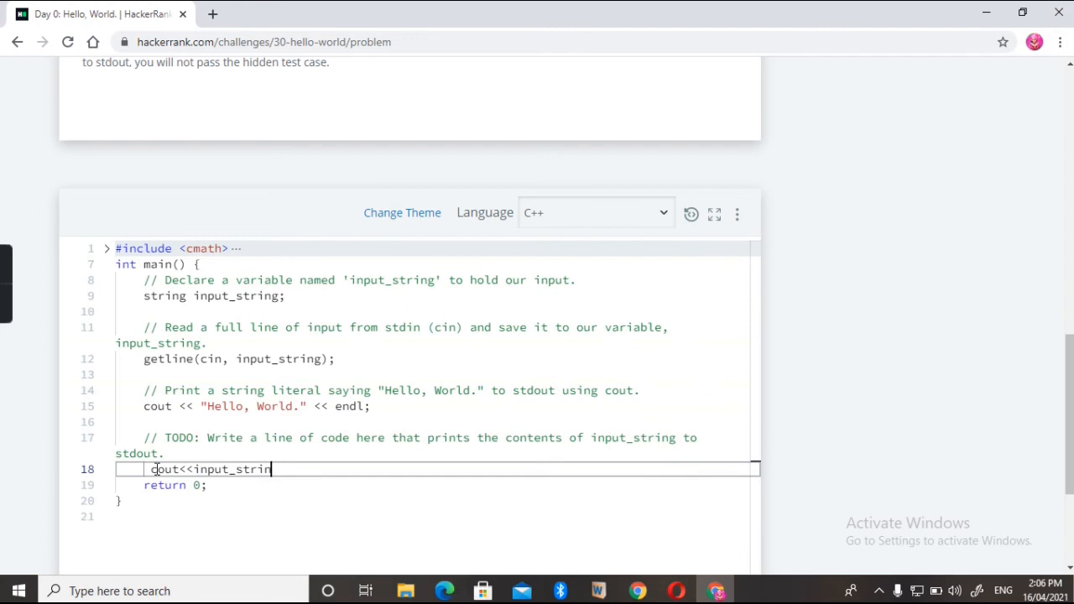
pyautogui.write('g;')
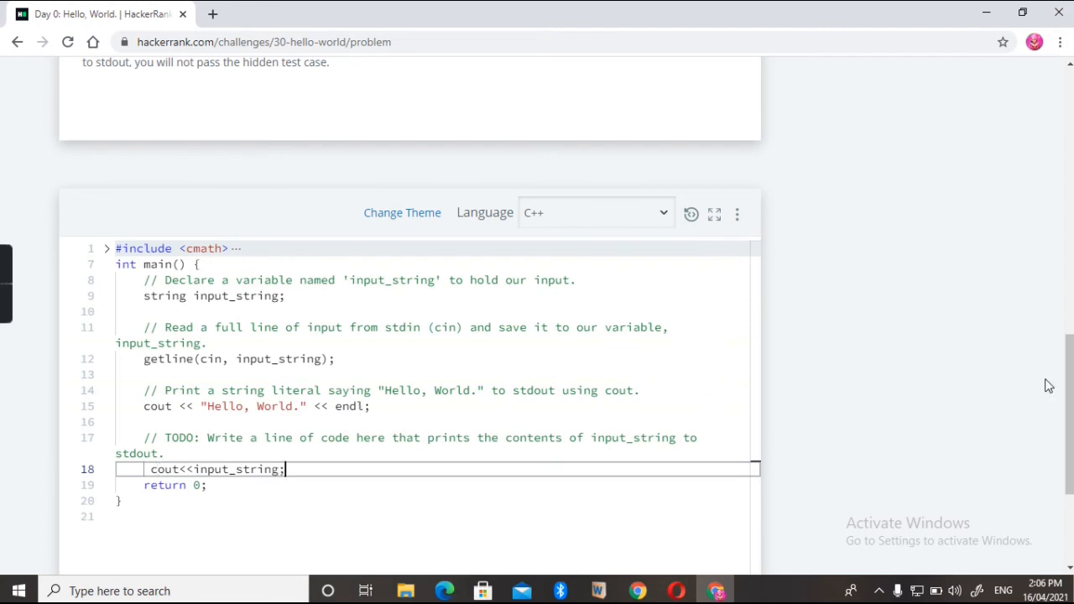
# Step: Run the code so the sample test case passes with Hello, World. output
pyautogui.scroll(-3)
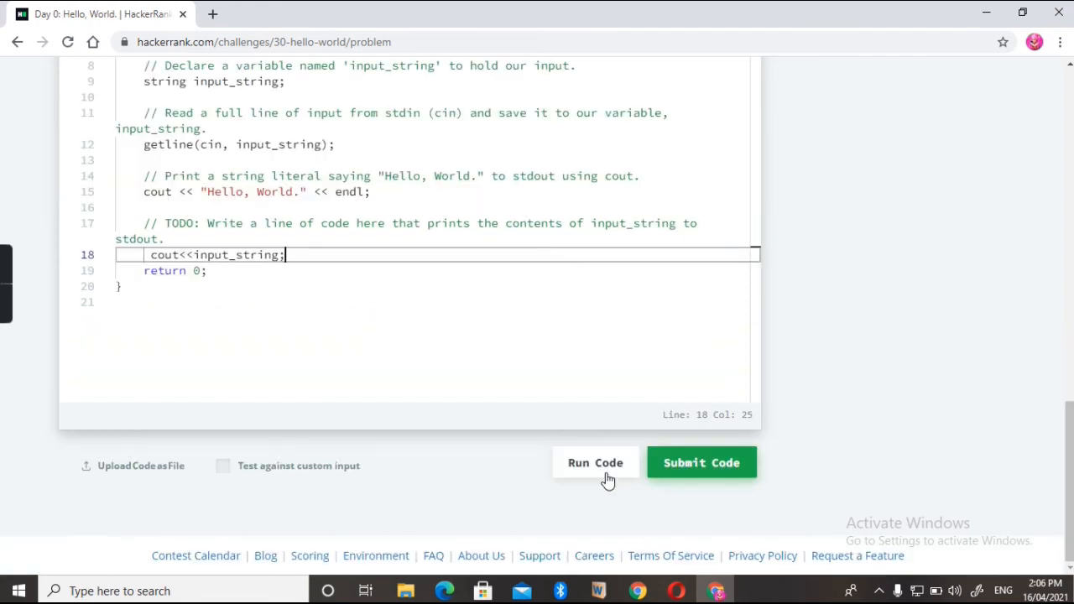
pyautogui.click(594, 463)
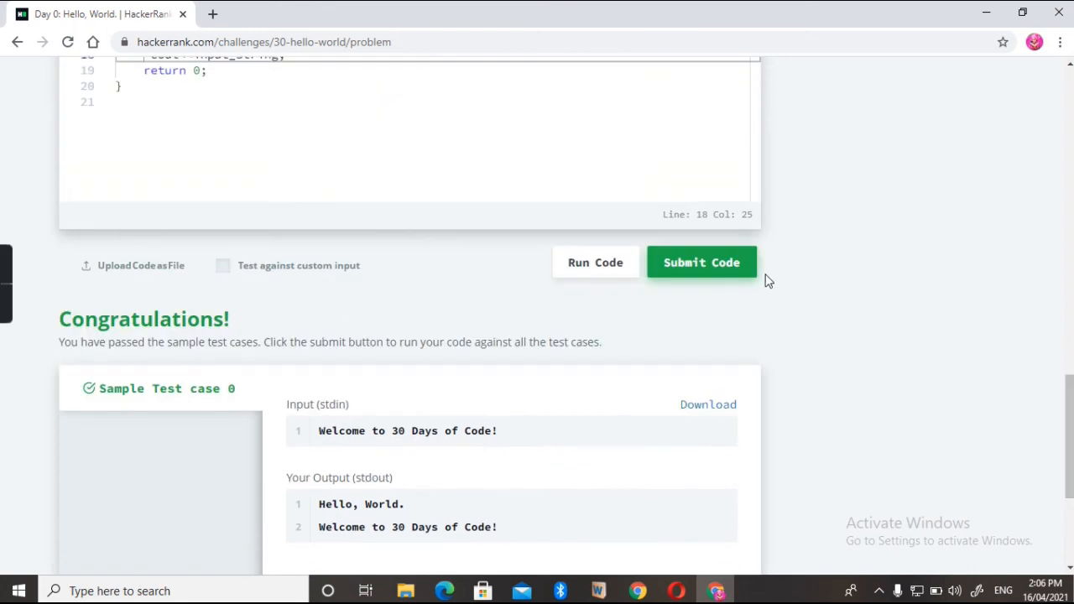
# Step: Submit the Day 0 solution so both test cases pass
pyautogui.click(701, 261)
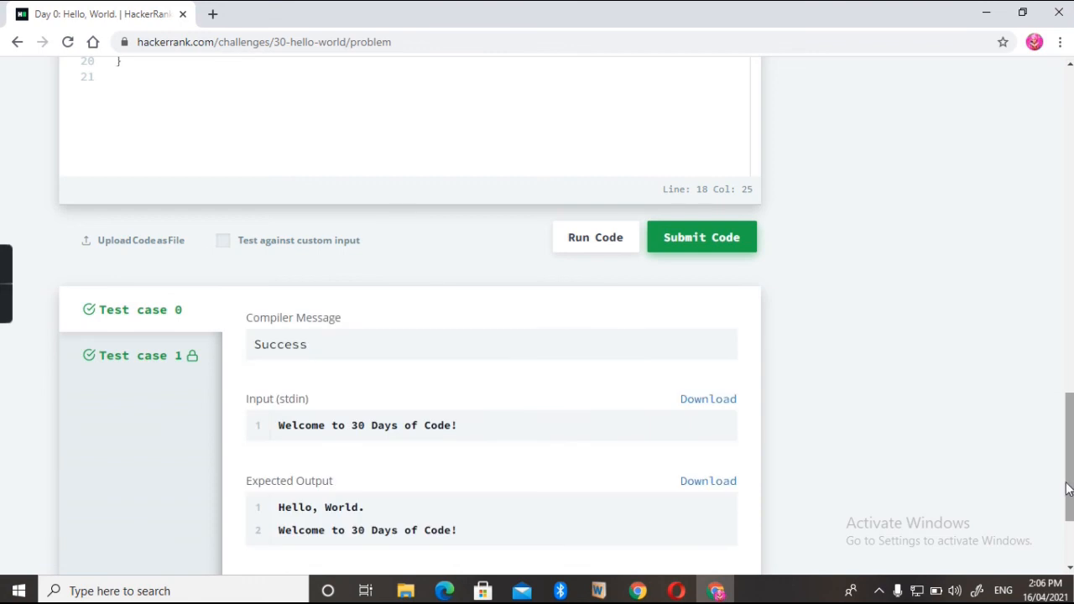
pyautogui.click(701, 236)
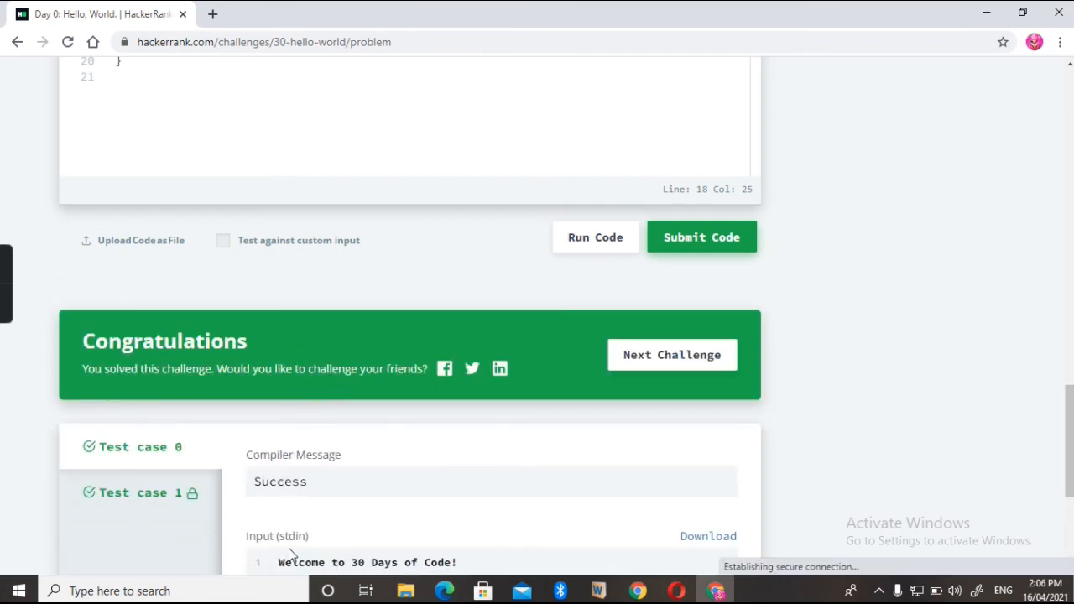